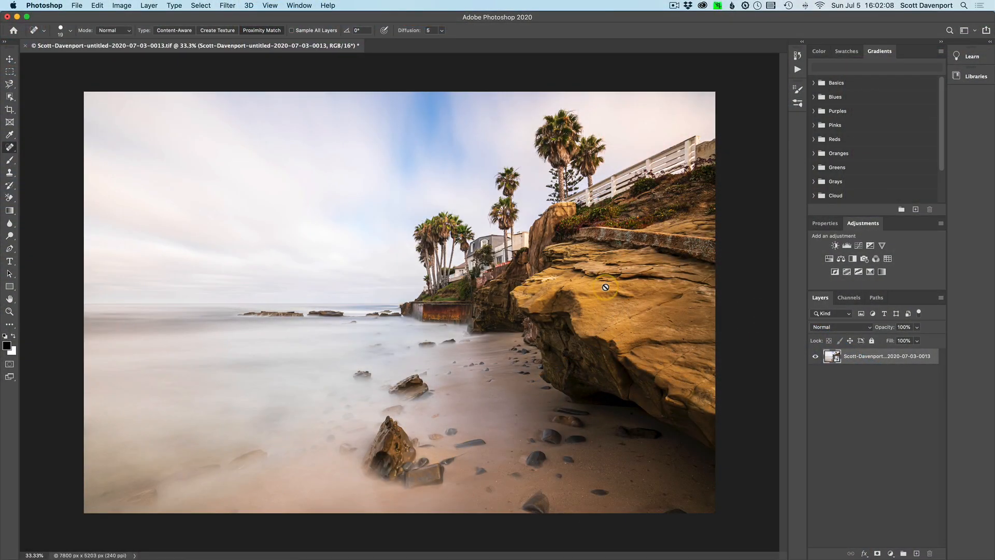
pyautogui.moveTo(109, 221)
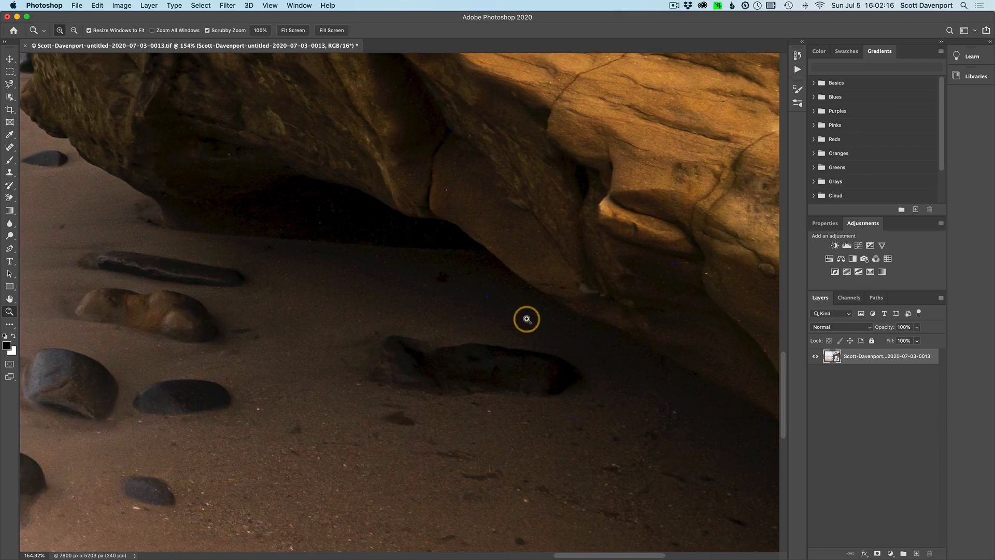
pyautogui.moveTo(561, 316)
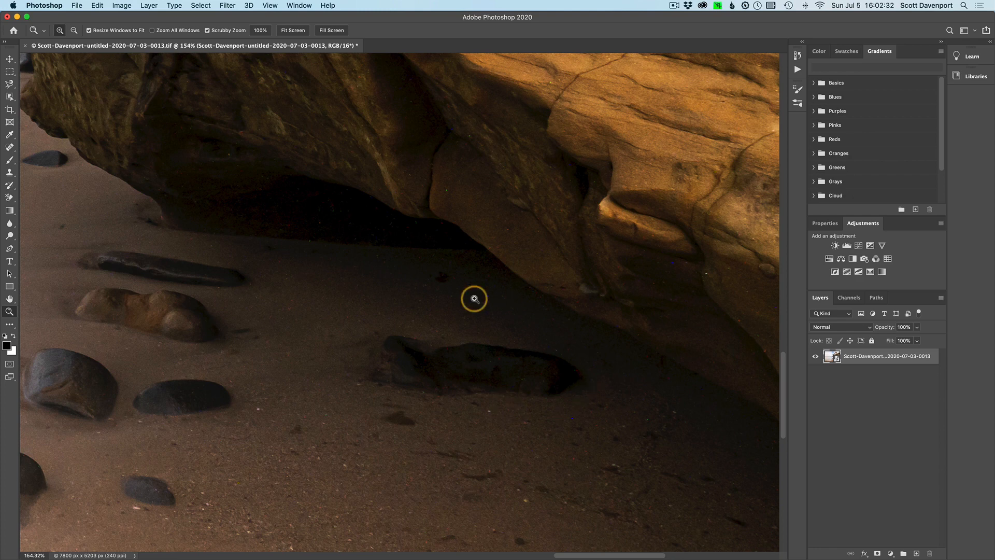
pyautogui.moveTo(419, 242)
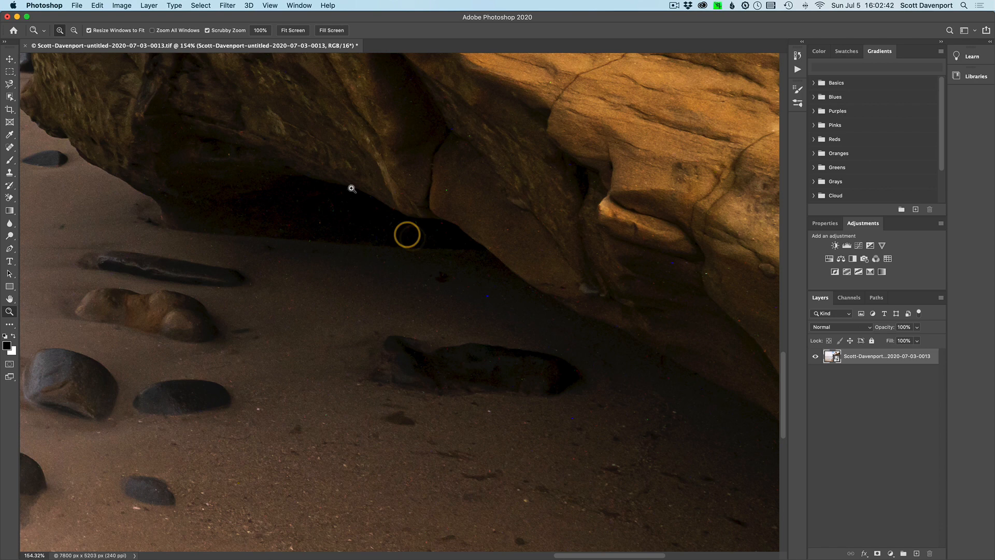
# - Apply Dust & Scratches at a 3-pixel radius and toggle Preview repeatedly to compare
pyautogui.click(224, 5)
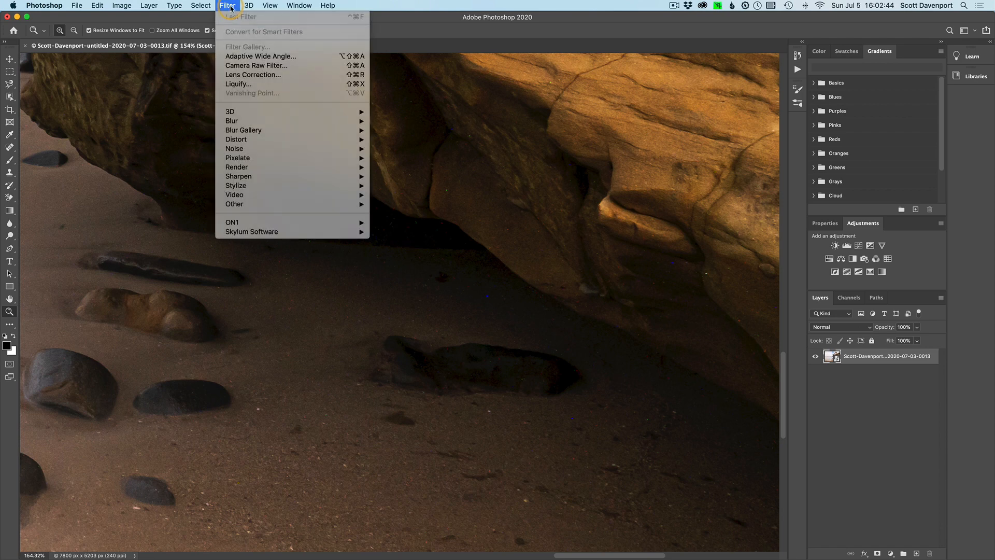
pyautogui.moveTo(234, 148)
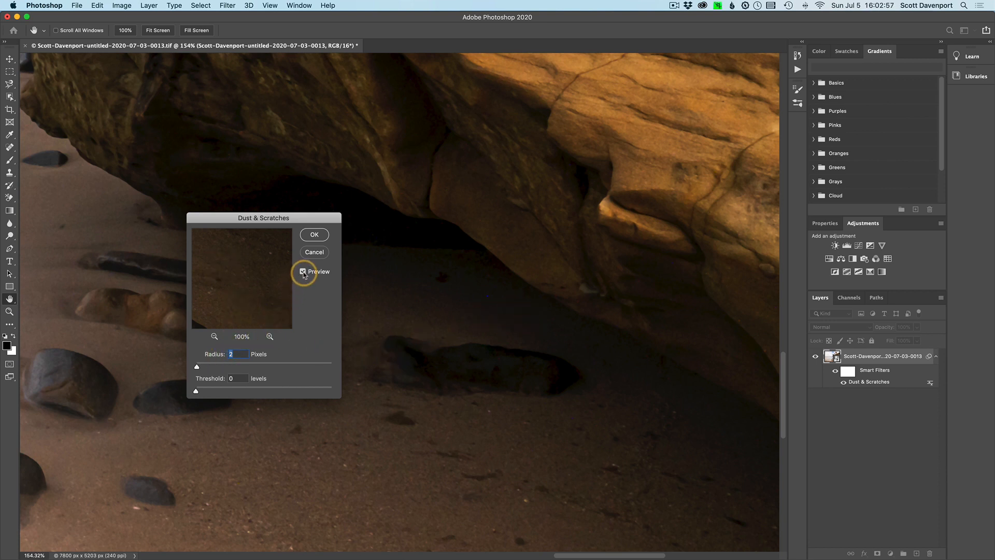
pyautogui.click(303, 271)
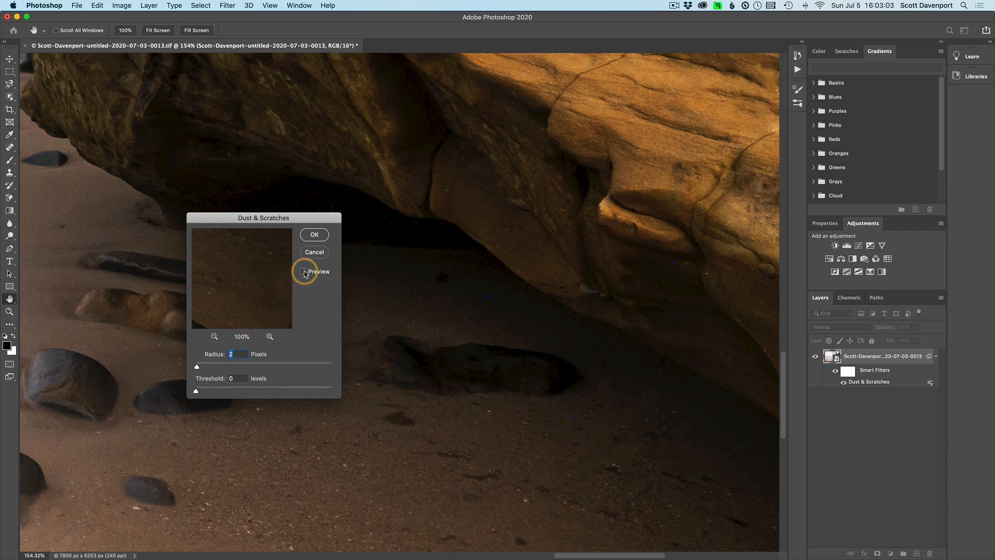
pyautogui.click(302, 271)
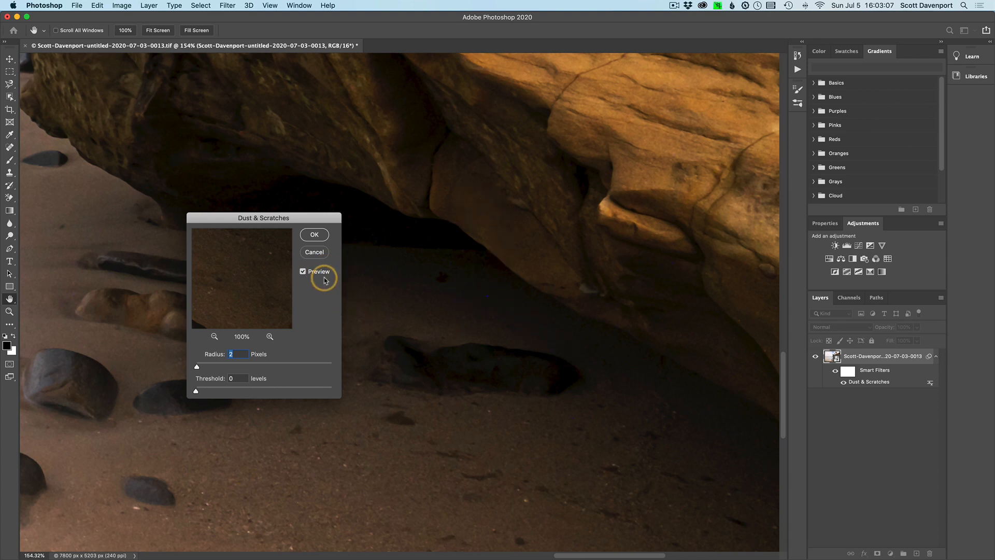
pyautogui.click(302, 271)
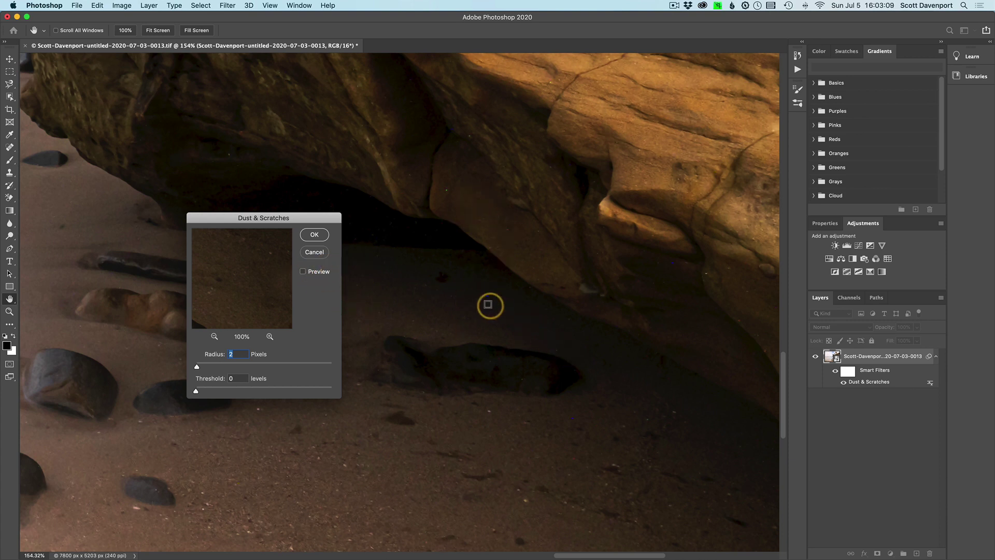
pyautogui.click(302, 271)
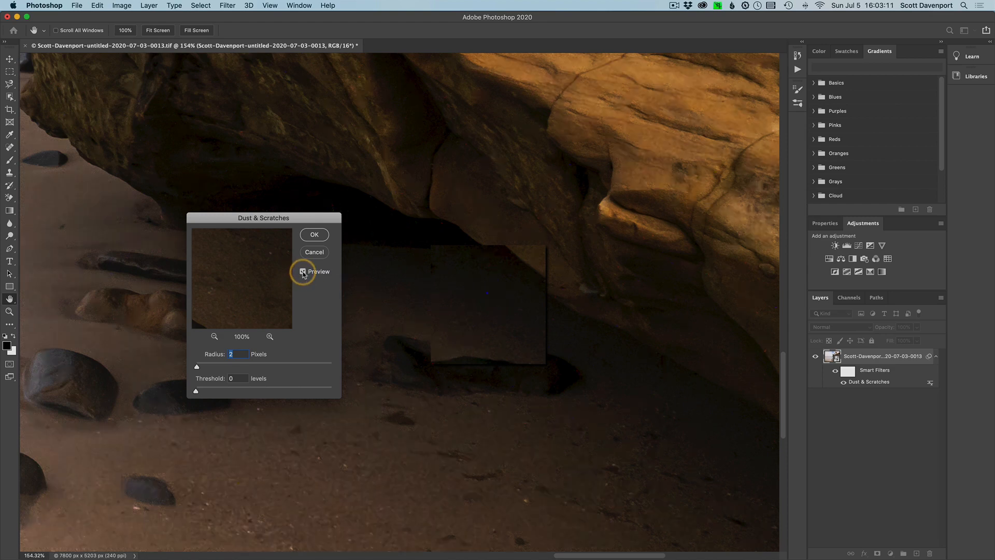
pyautogui.click(302, 271)
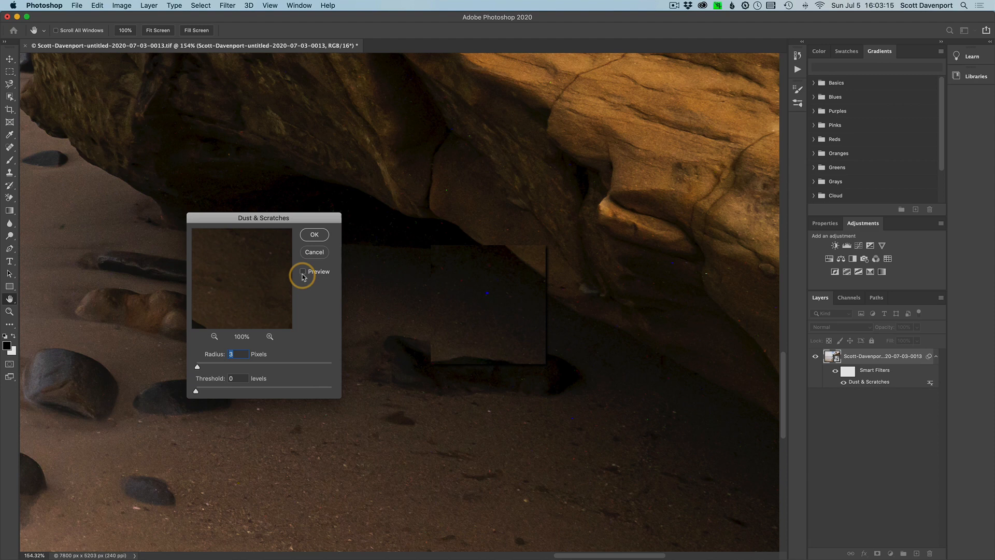
pyautogui.click(302, 271)
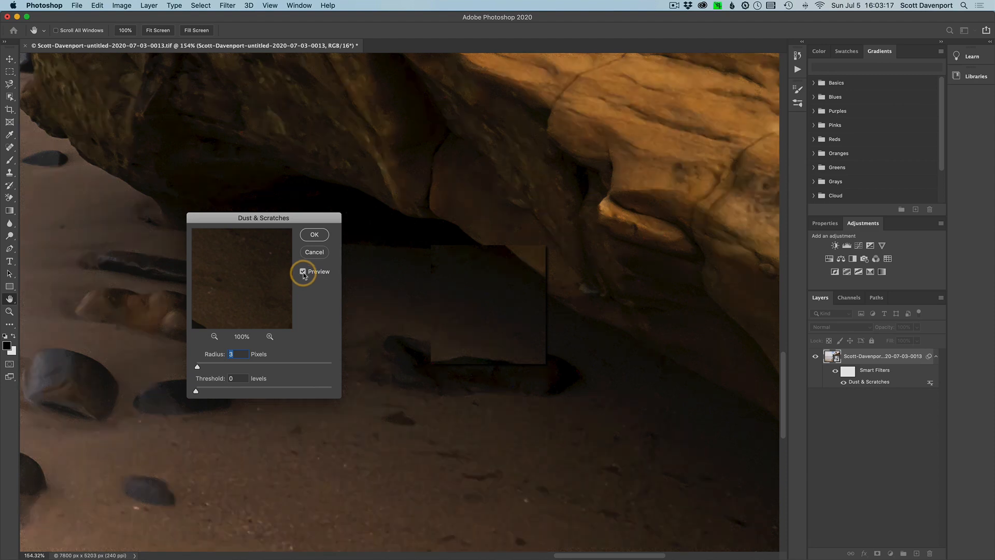
pyautogui.click(303, 271)
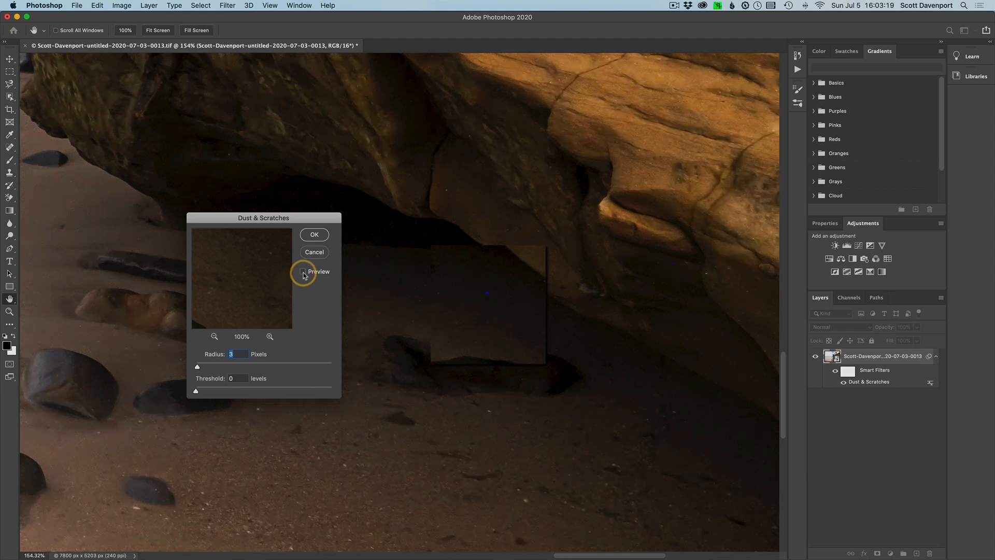
pyautogui.click(302, 271)
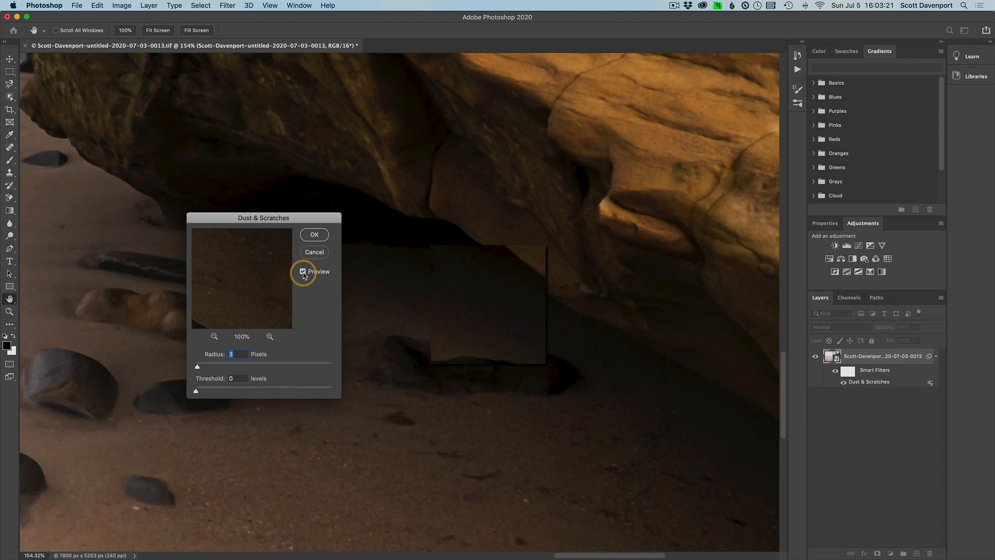
pyautogui.click(302, 272)
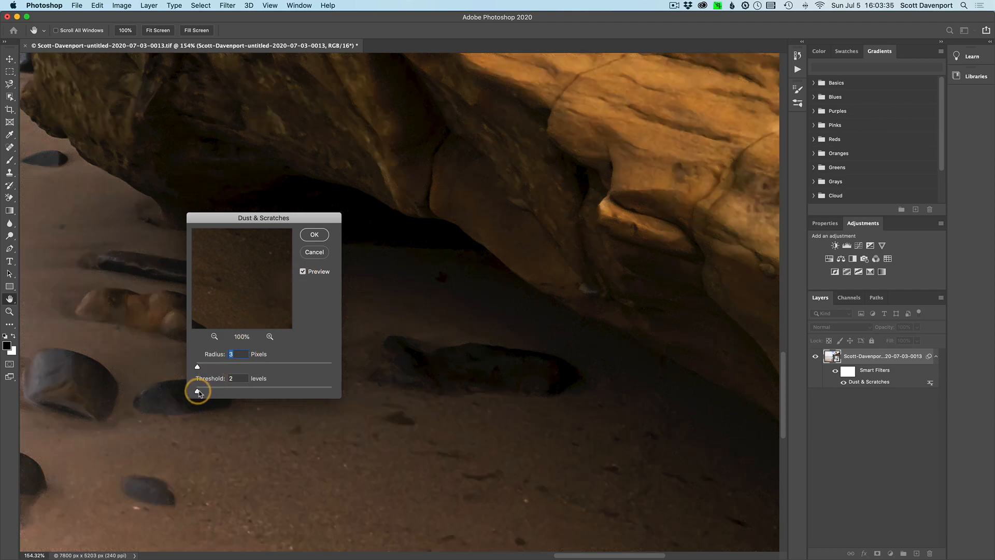
# - Test the Threshold and Radius sliders, then commit Radius 3 and Threshold 5
pyautogui.moveTo(197, 385); pyautogui.dragTo(214, 384)
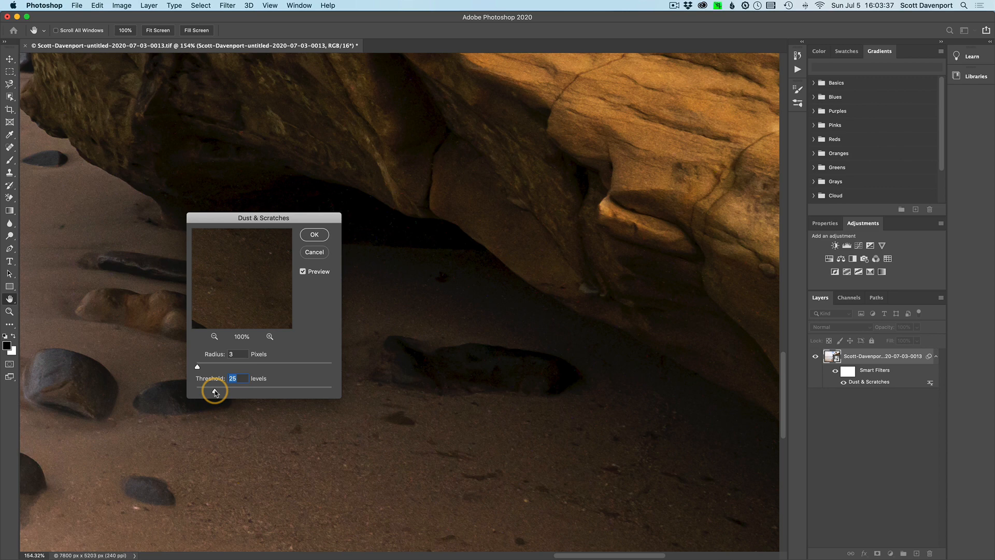
pyautogui.moveTo(215, 388); pyautogui.dragTo(205, 389)
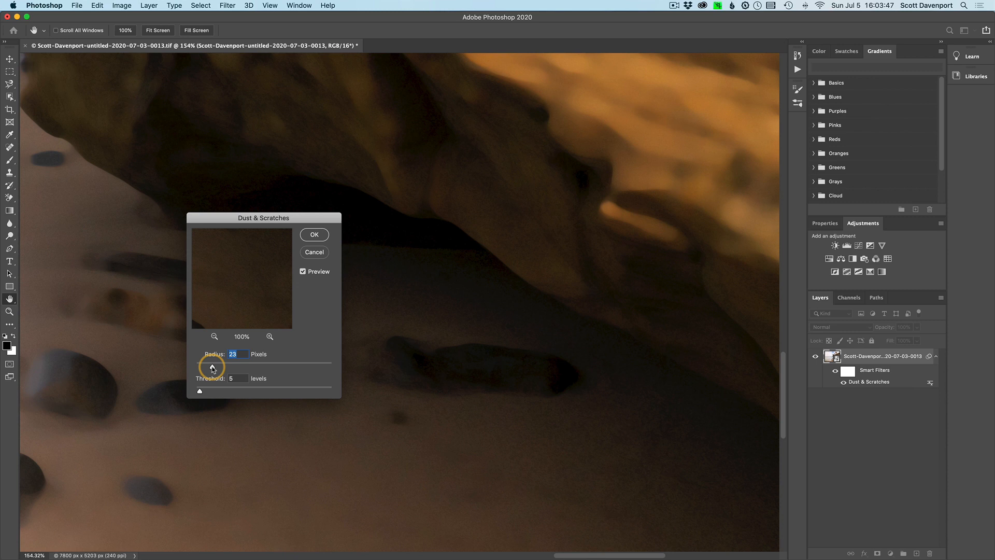
pyautogui.moveTo(212, 365); pyautogui.dragTo(200, 365)
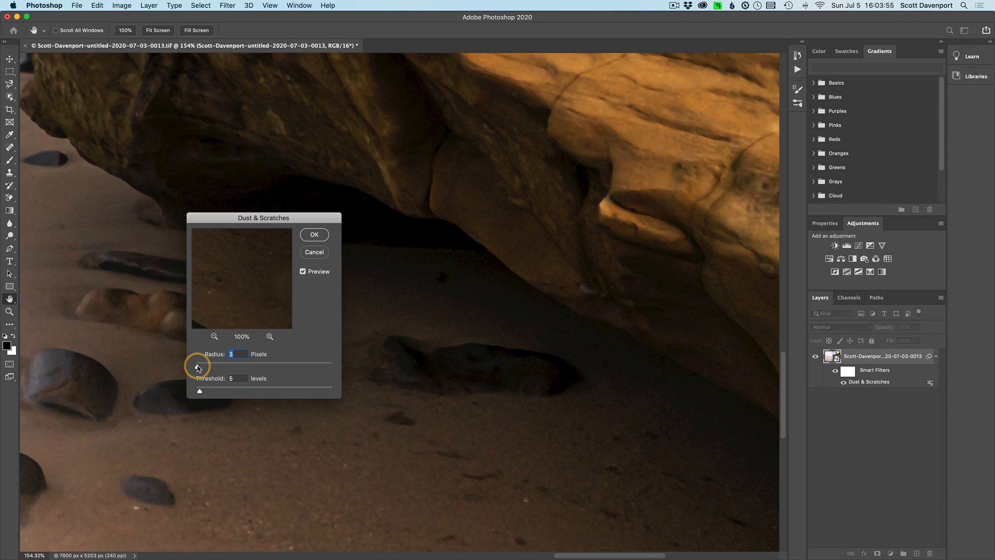
pyautogui.moveTo(295, 157)
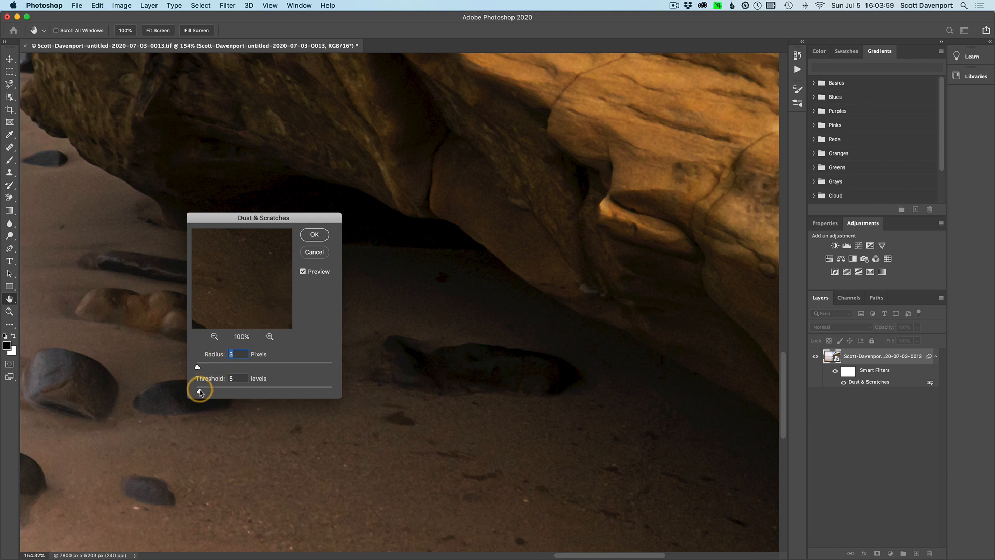
pyautogui.moveTo(219, 387); pyautogui.dragTo(197, 387)
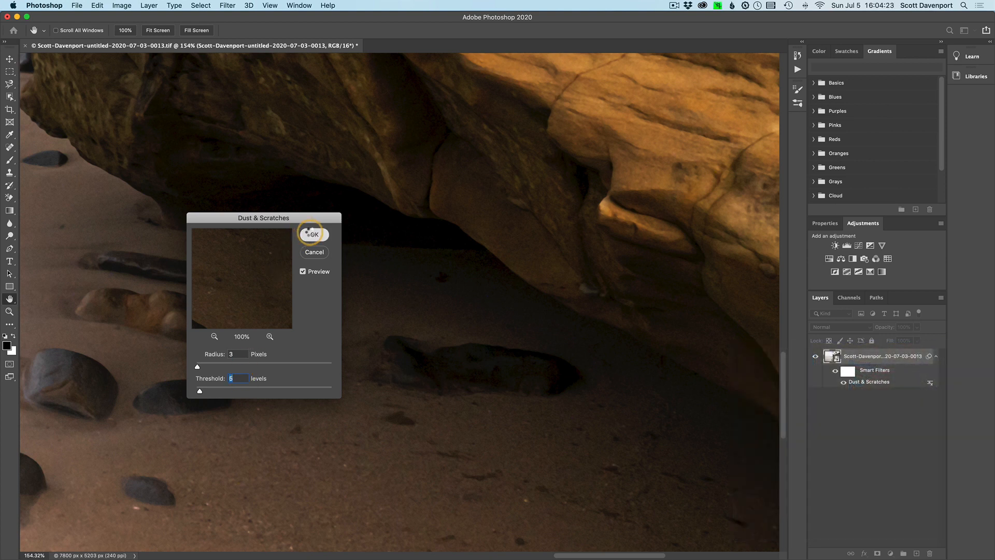
pyautogui.click(315, 234)
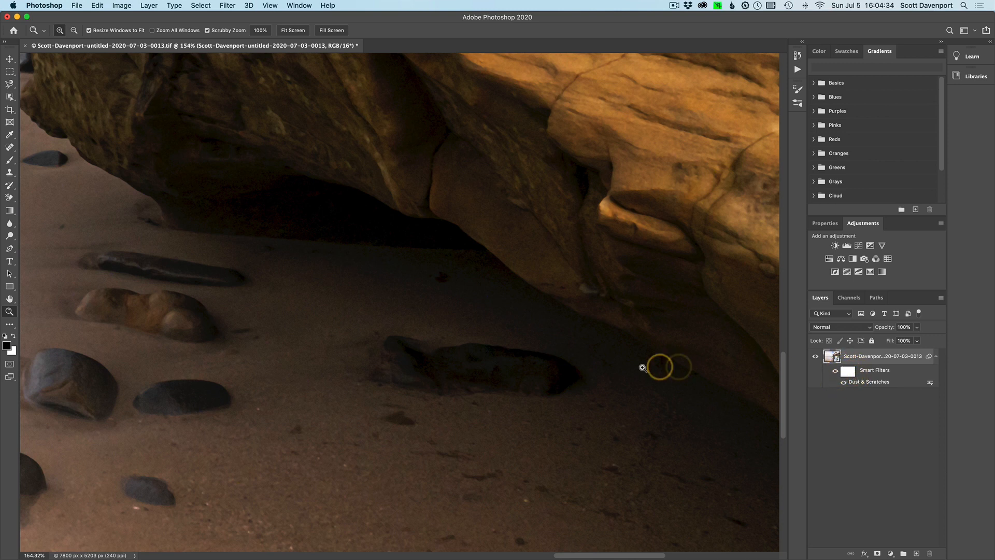
# - Zoom out to the whole photo, then zoom in closer on the palm trees
pyautogui.click(641, 368)
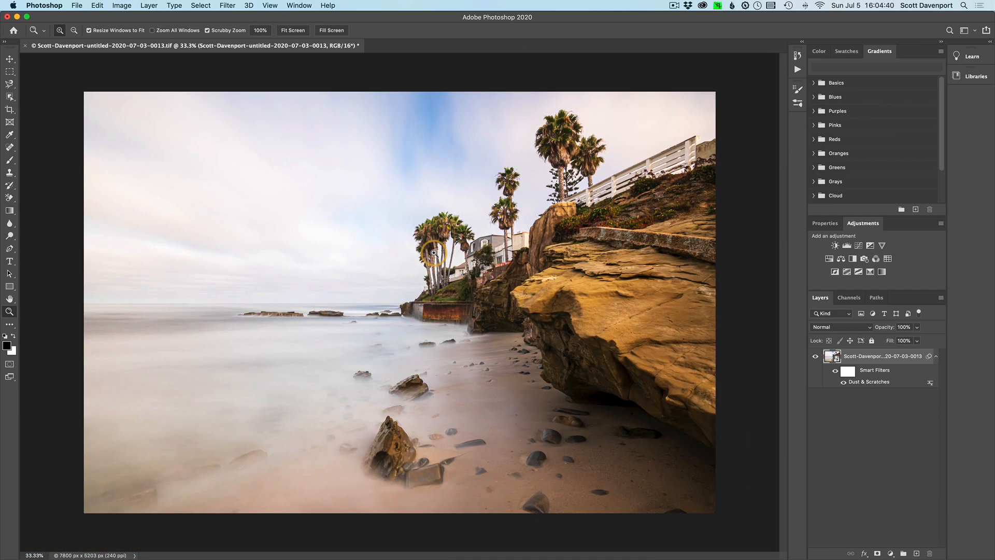
pyautogui.moveTo(676, 377)
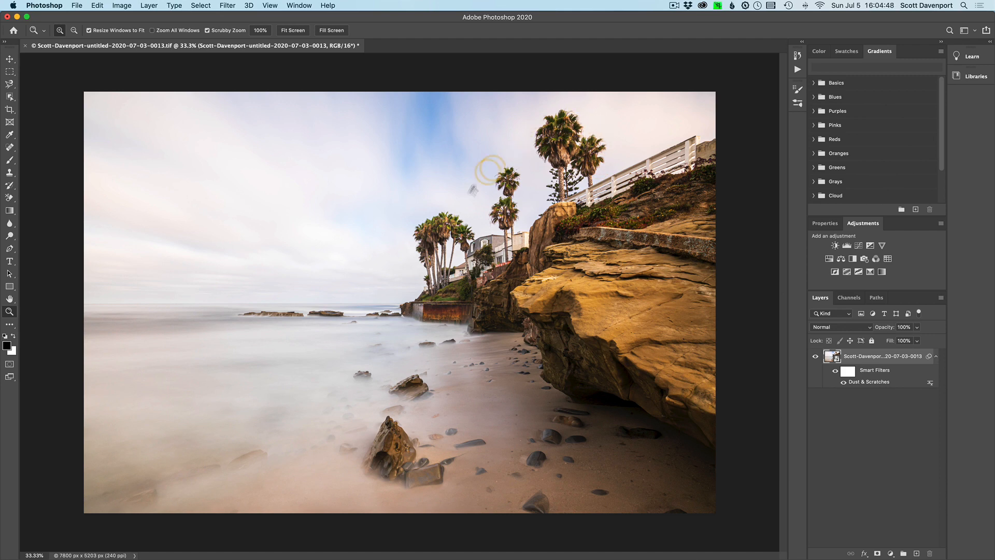
pyautogui.click(845, 381)
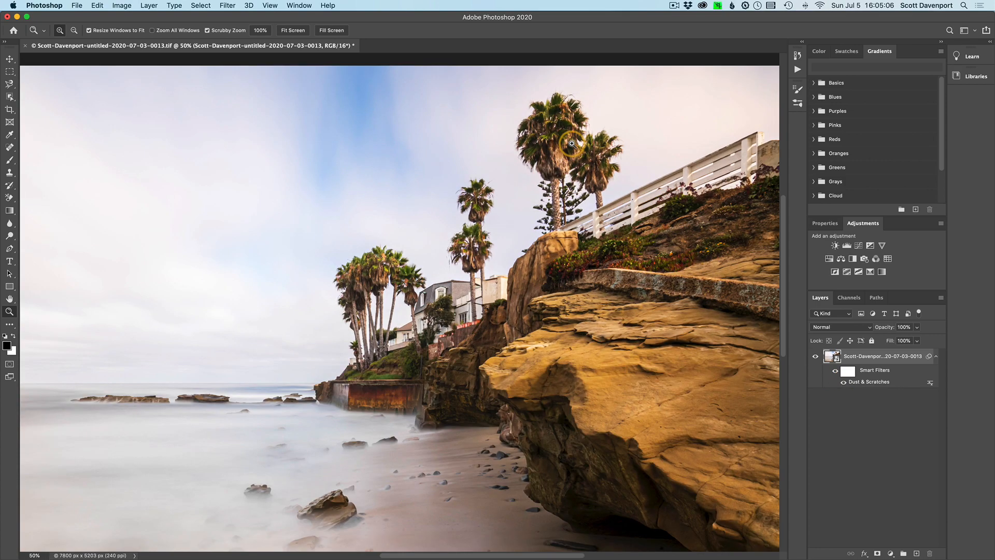
pyautogui.click(570, 142)
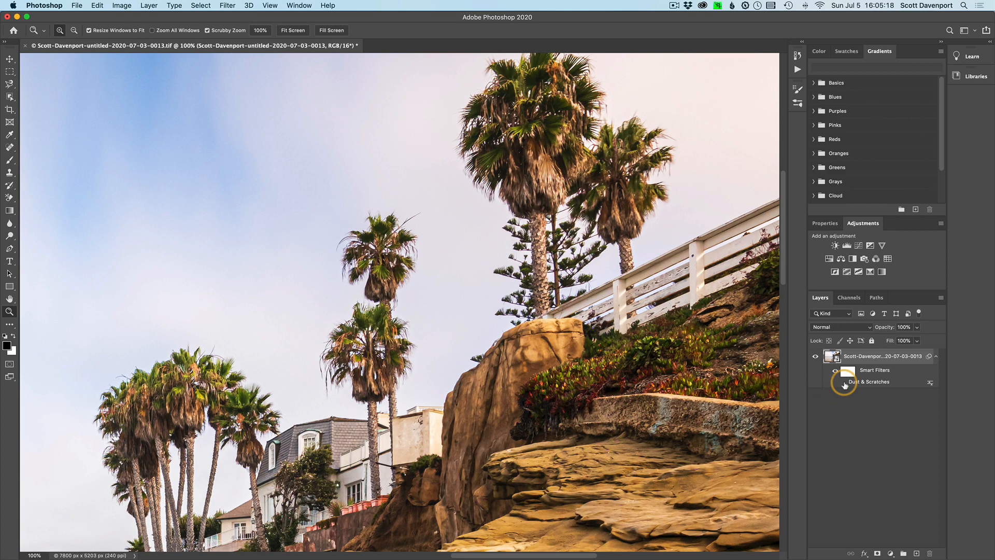
pyautogui.moveTo(836, 385)
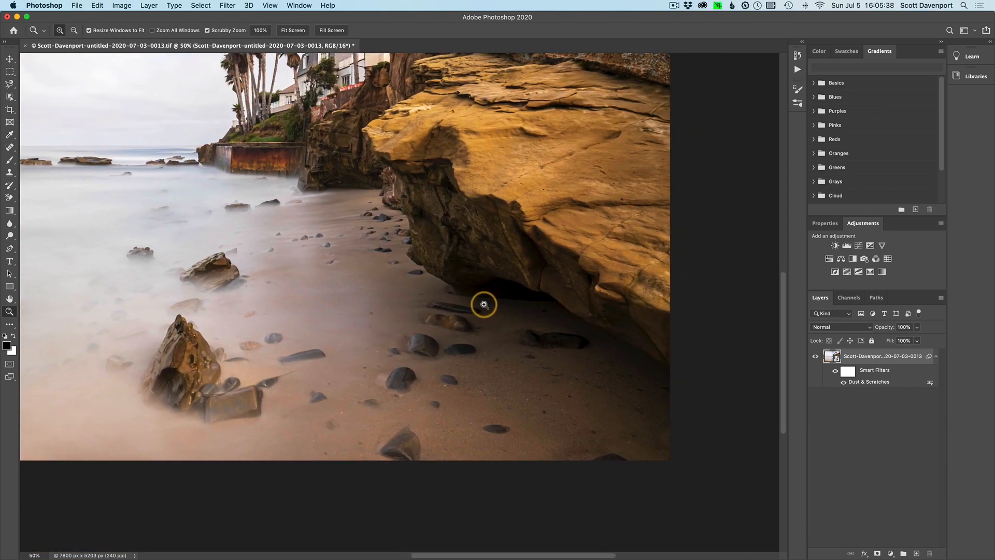
# - Select the Smart Filters mask thumbnail in the Layers panel for editing
pyautogui.click(847, 371)
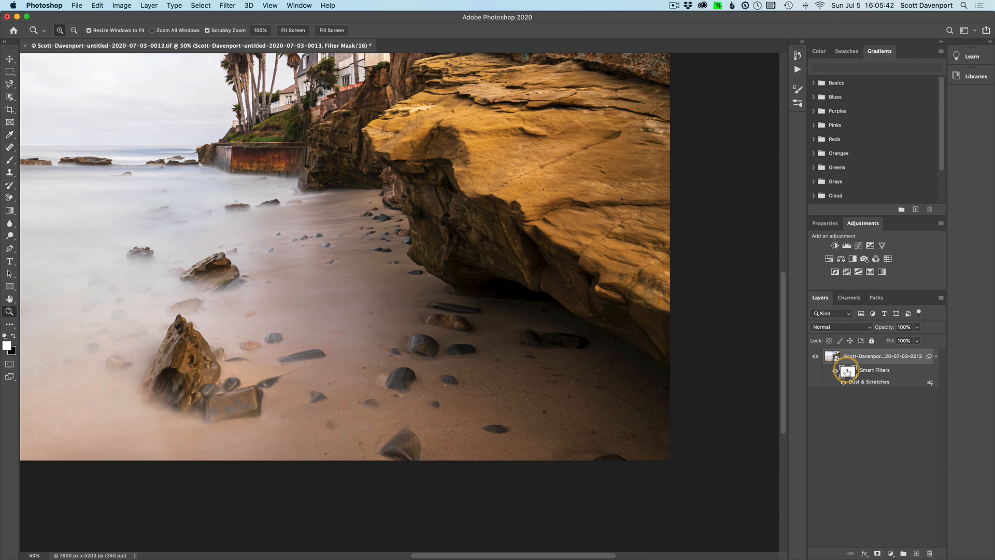
pyautogui.moveTo(845, 370)
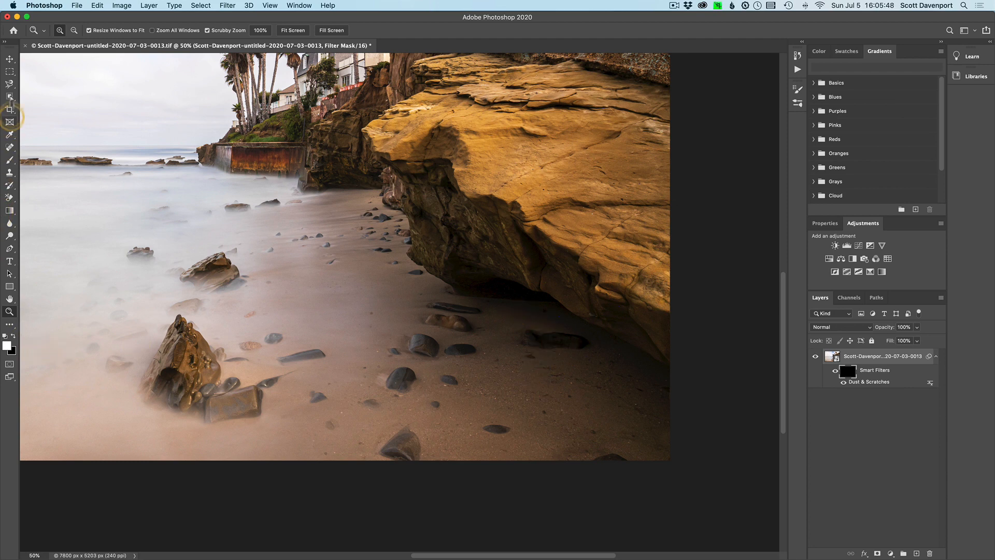
# - Switch to the Brush tool to paint on the filter mask
pyautogui.click(10, 161)
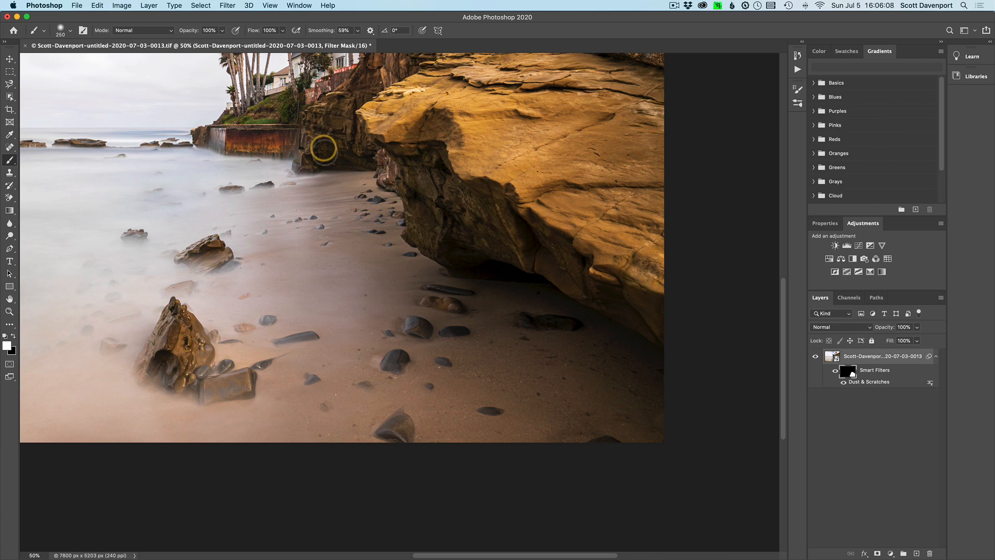
pyautogui.moveTo(514, 265)
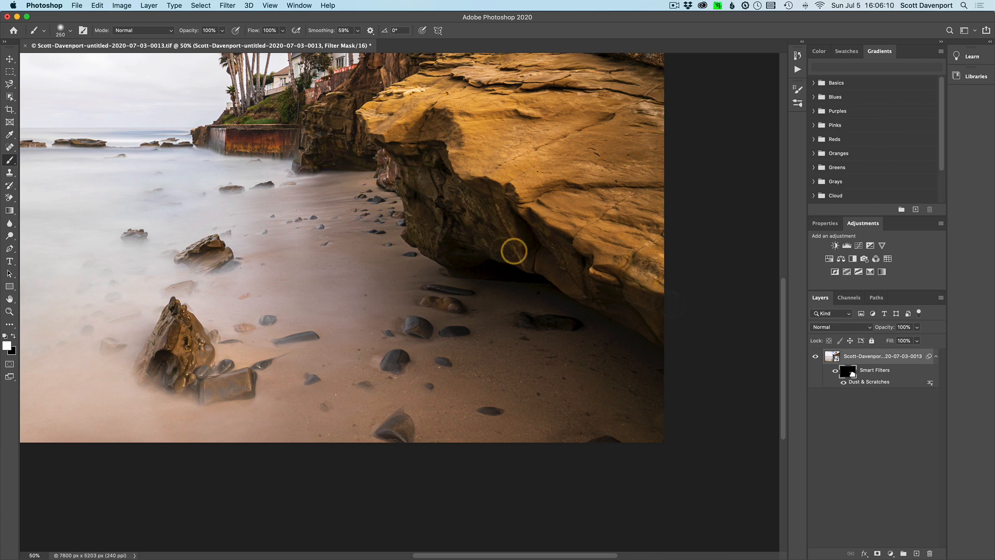
pyautogui.moveTo(744, 339)
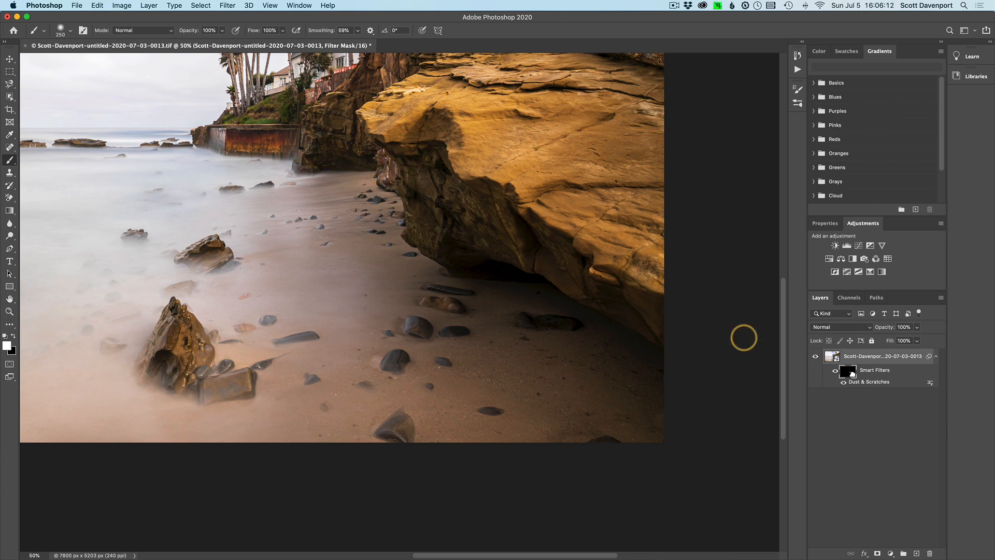